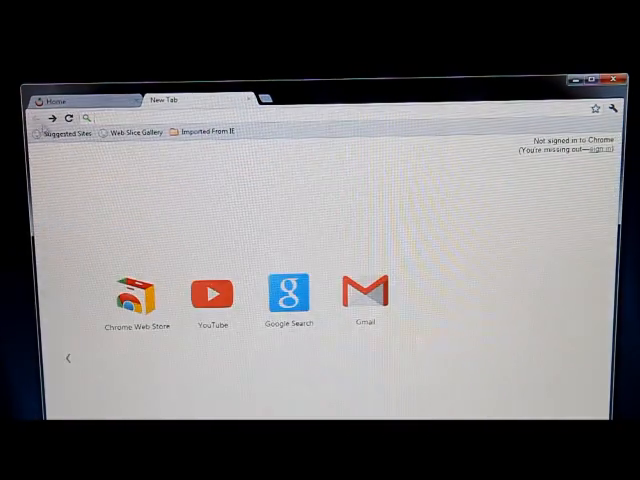
{"action": "mouse_move", "coordinate": [136, 292]}
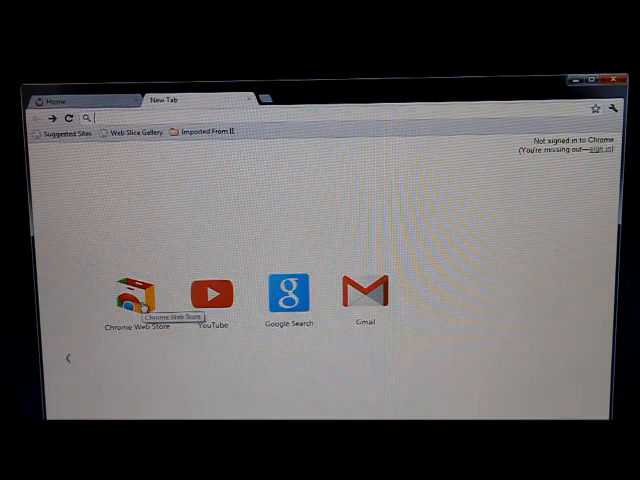
Search the Chrome Web Store for 'eas' to find the auto refresh extension
{"action": "left_click", "coordinate": [132, 292]}
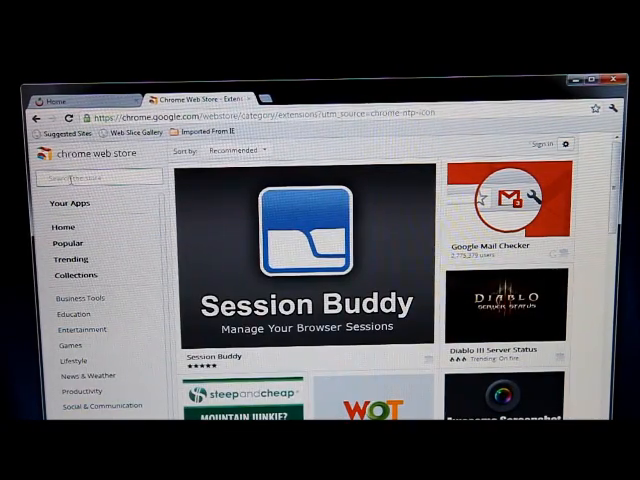
{"action": "type", "text": "easy"}
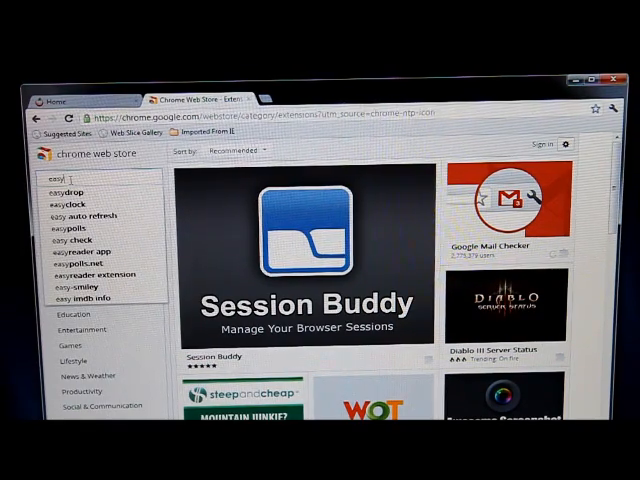
Choose the 'easy auto refresh' suggestion so Easy Auto Refresh is listed first
{"action": "left_click", "coordinate": [84, 216]}
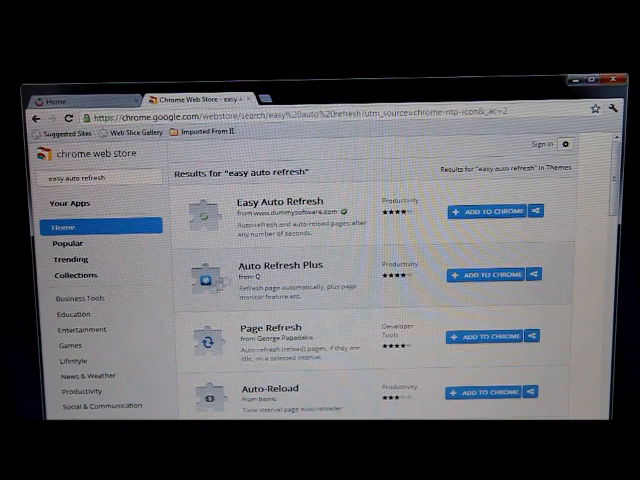
{"action": "mouse_move", "coordinate": [204, 218]}
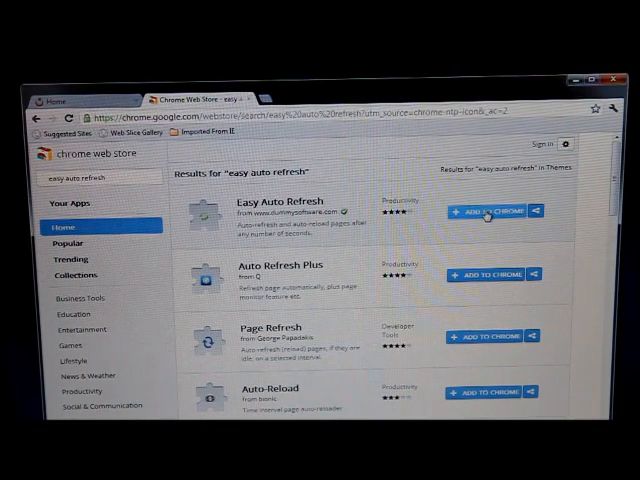
Add Easy Auto Refresh to Chrome and confirm the installation
{"action": "left_click", "coordinate": [488, 212]}
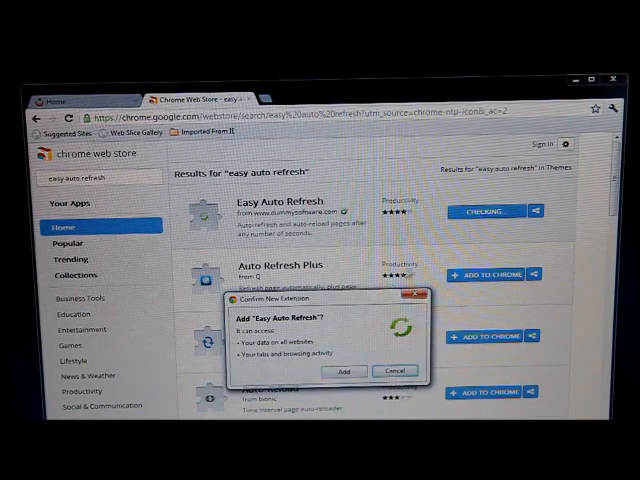
{"action": "left_click", "coordinate": [392, 372]}
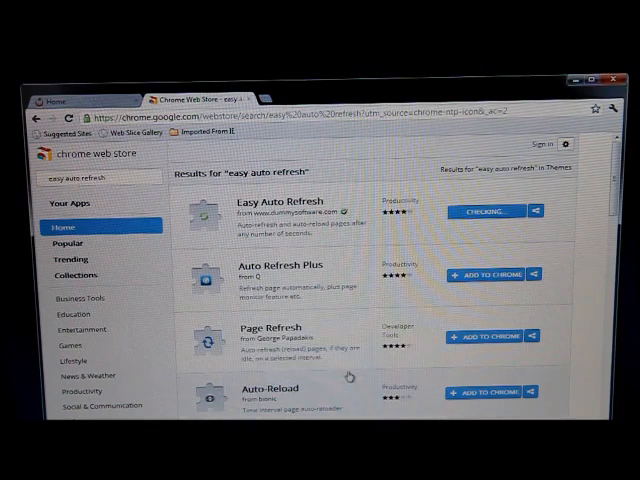
{"action": "left_click", "coordinate": [484, 212]}
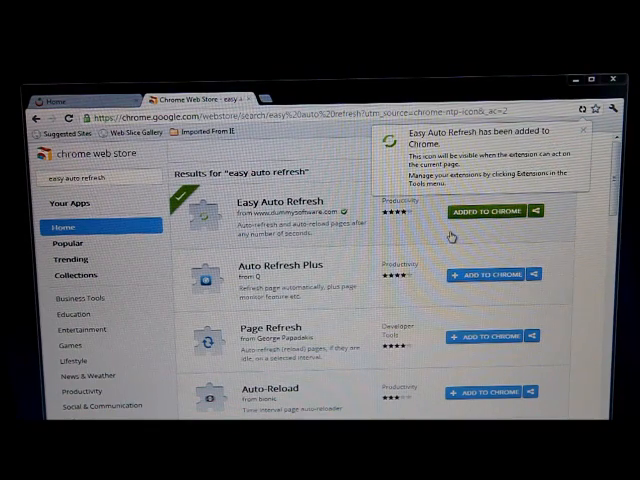